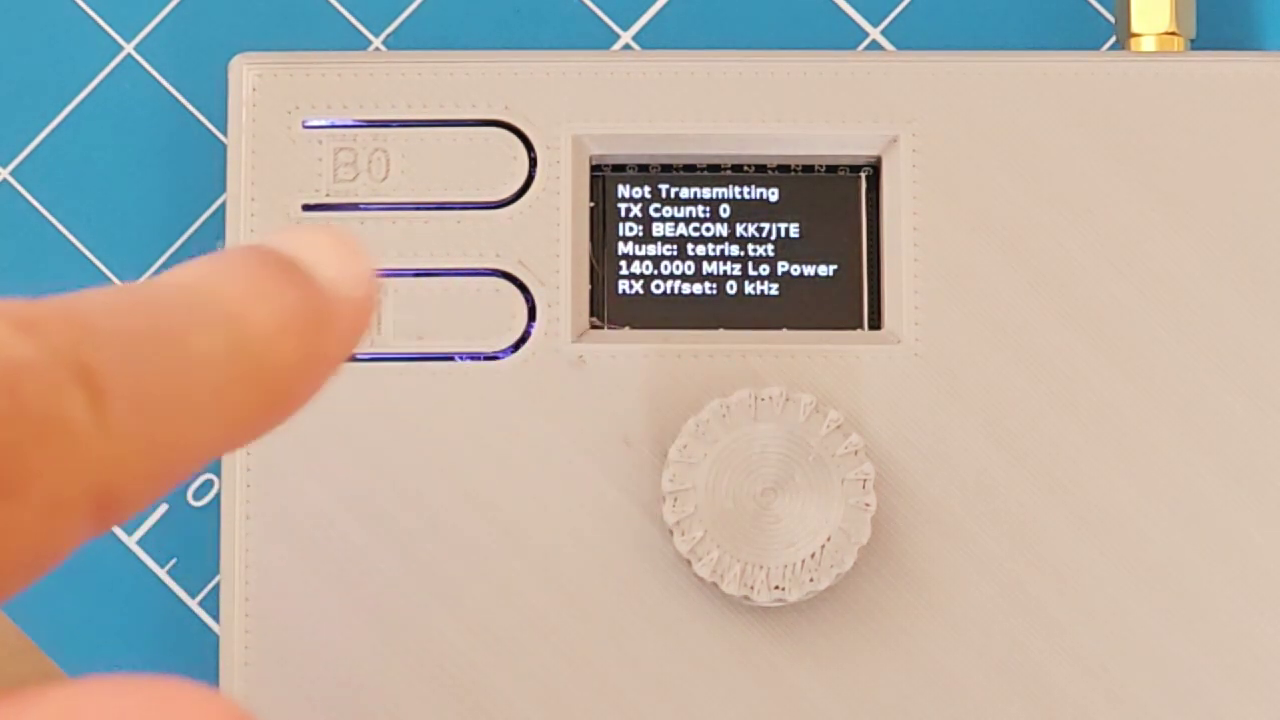
click(410, 320)
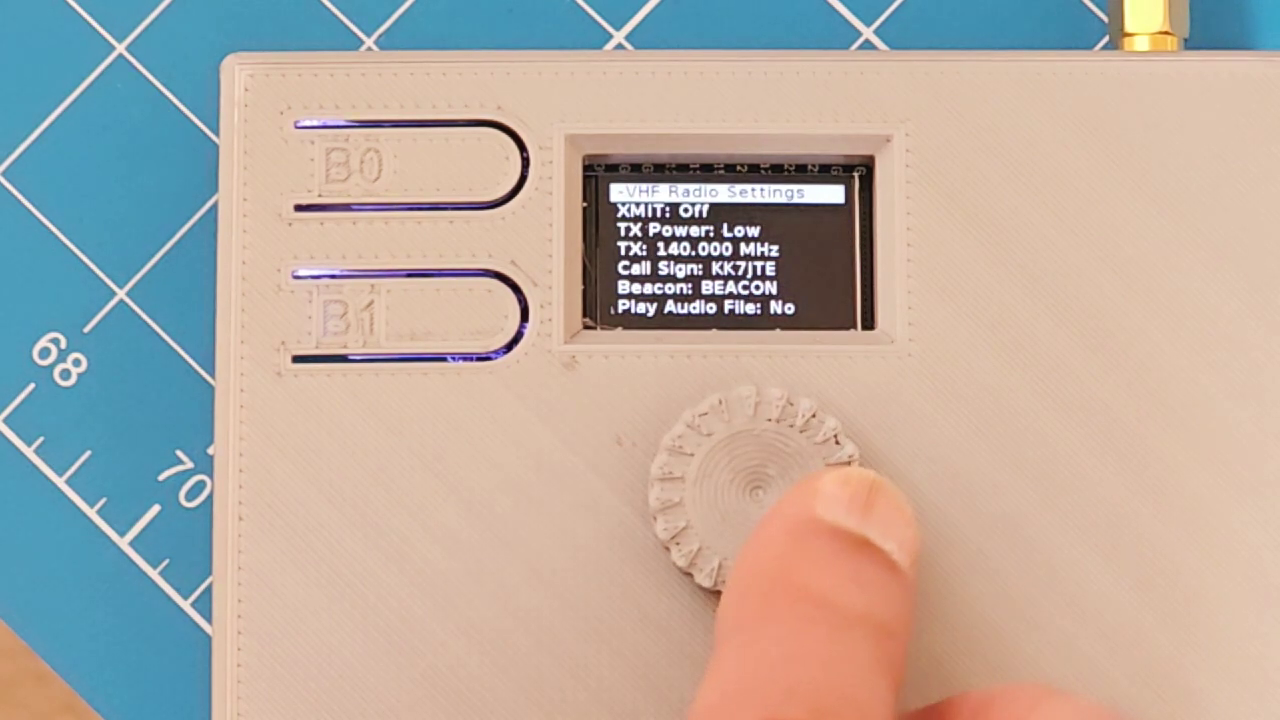
click(744, 480)
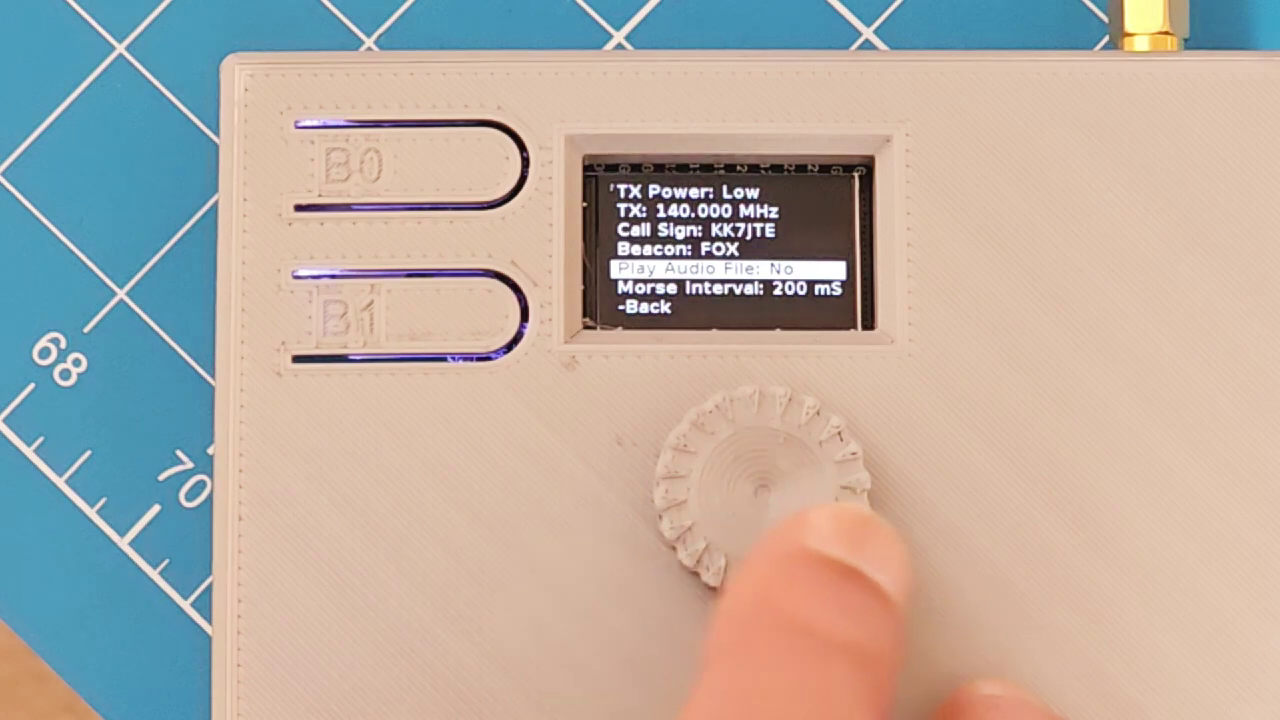
click(760, 480)
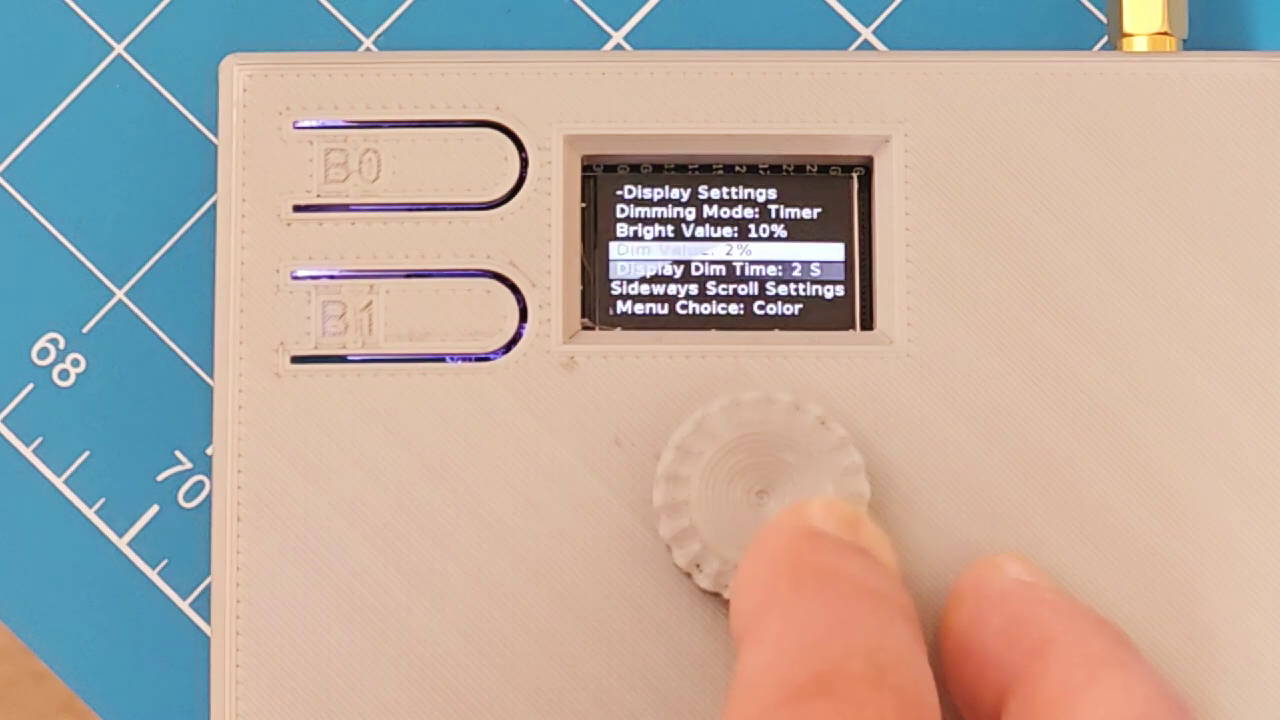
click(750, 486)
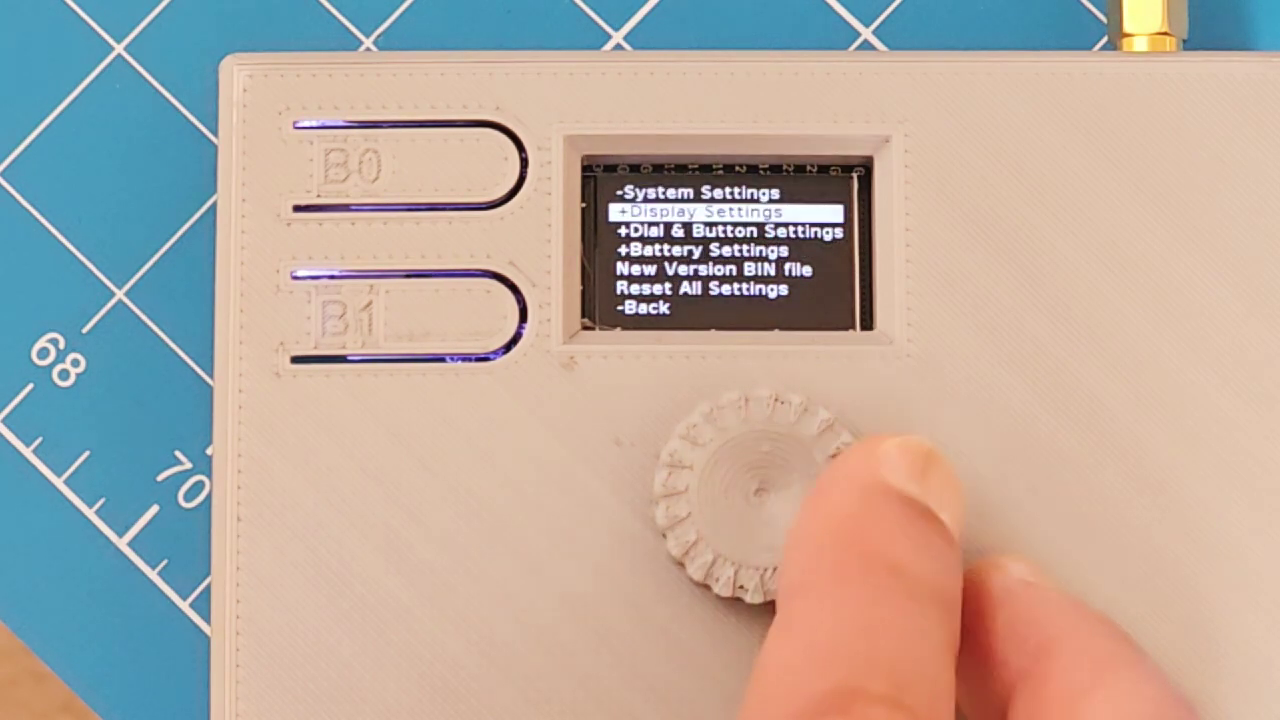
click(744, 504)
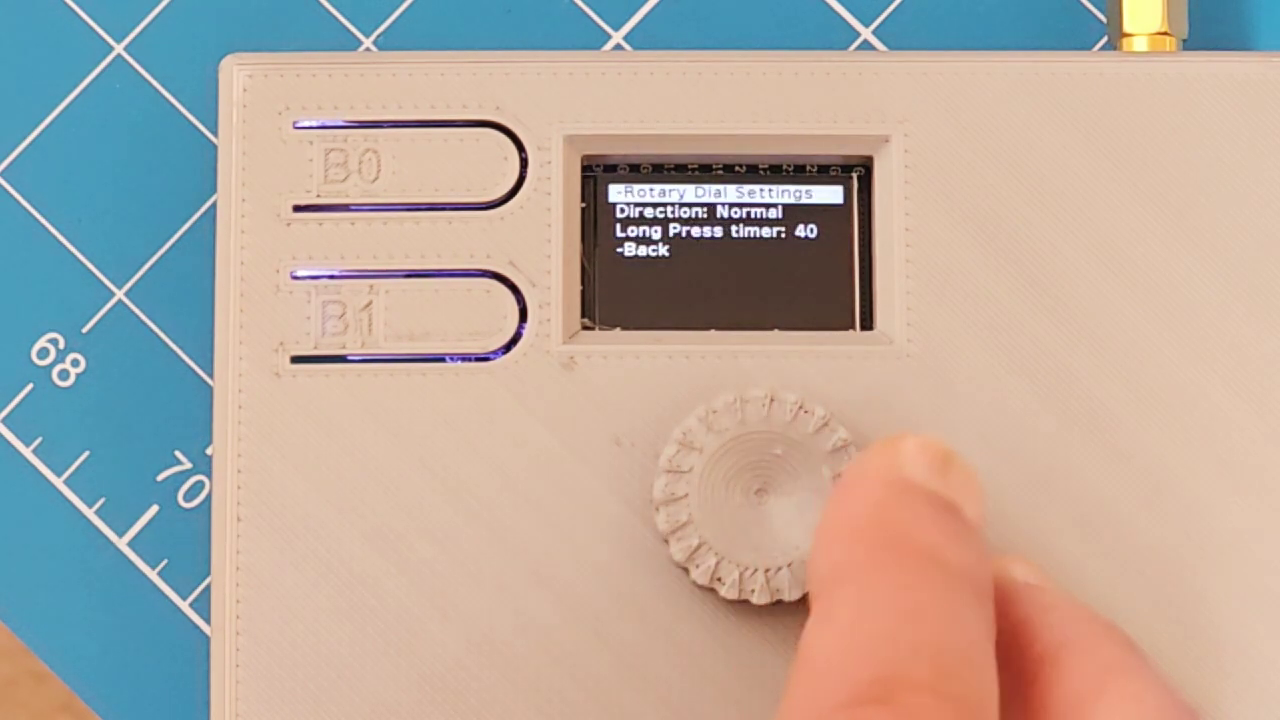